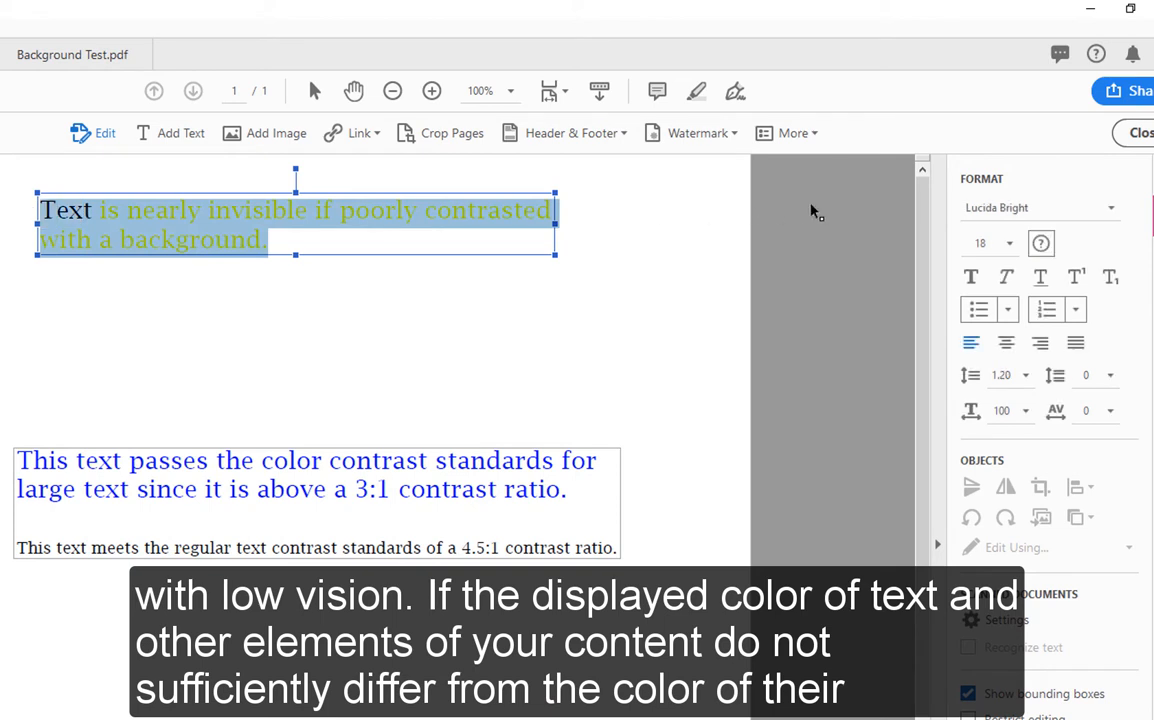
Recolor the selected low-contrast green heading sentence black via the Format colour swatch, then deselect it
{"action": "left_click", "coordinate": [1040, 244]}
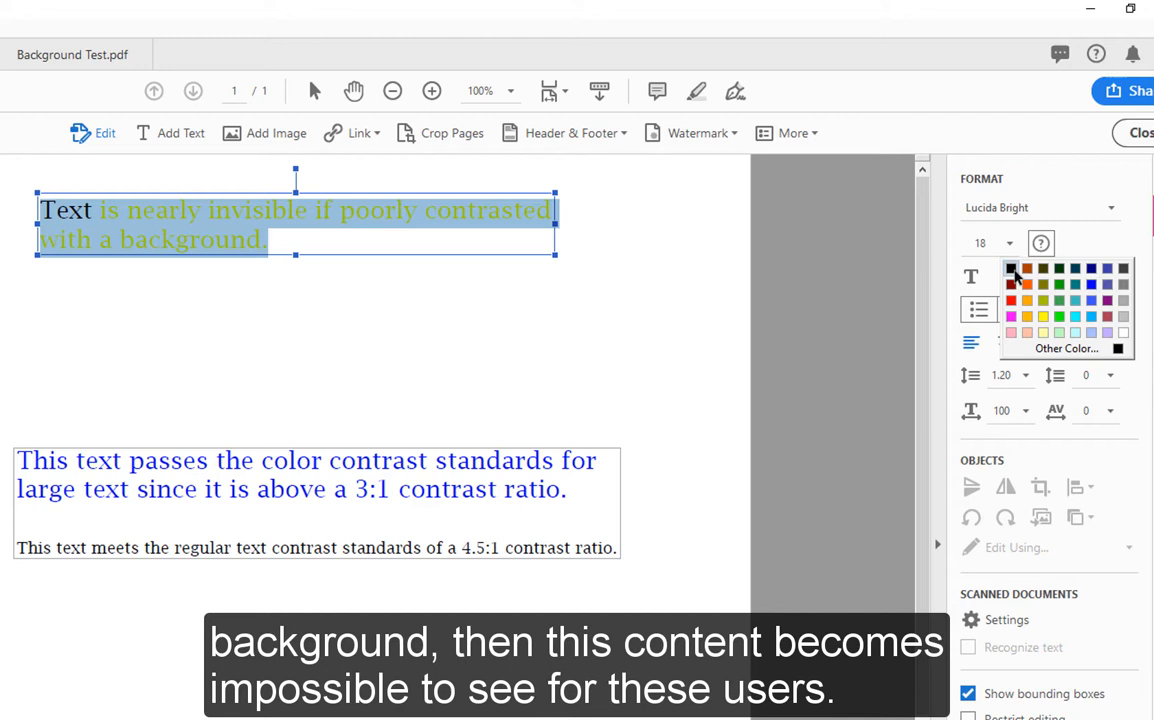
{"action": "left_click", "coordinate": [1010, 268]}
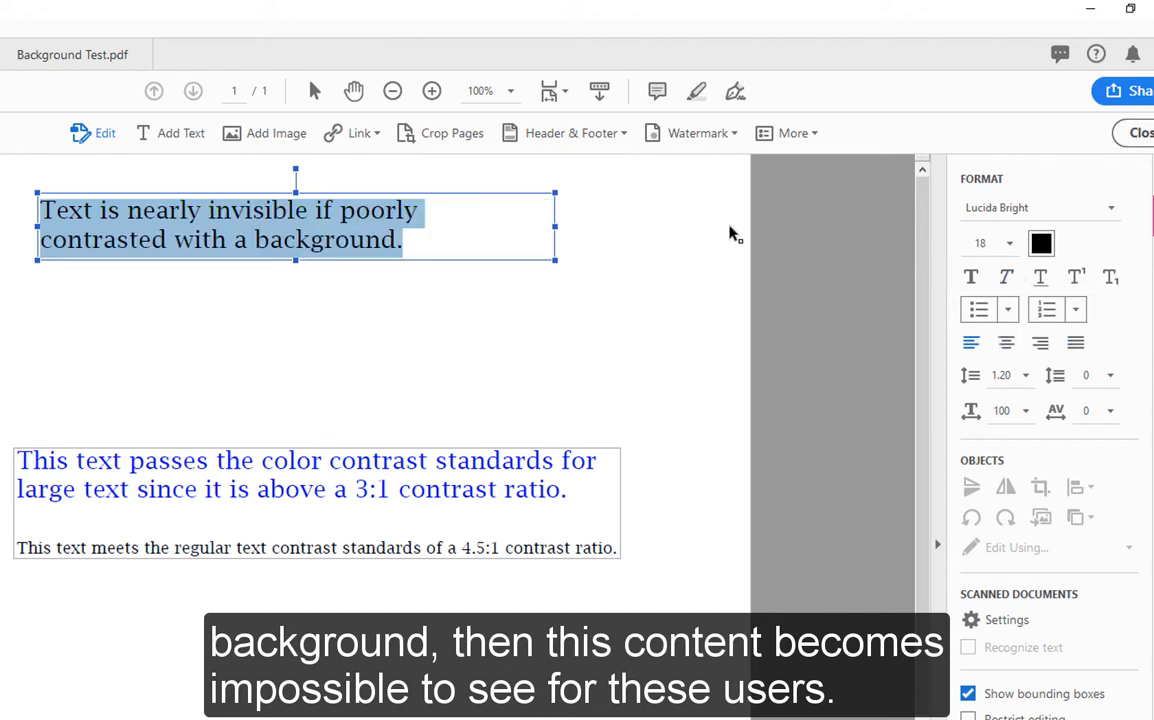
{"action": "left_click", "coordinate": [604, 258]}
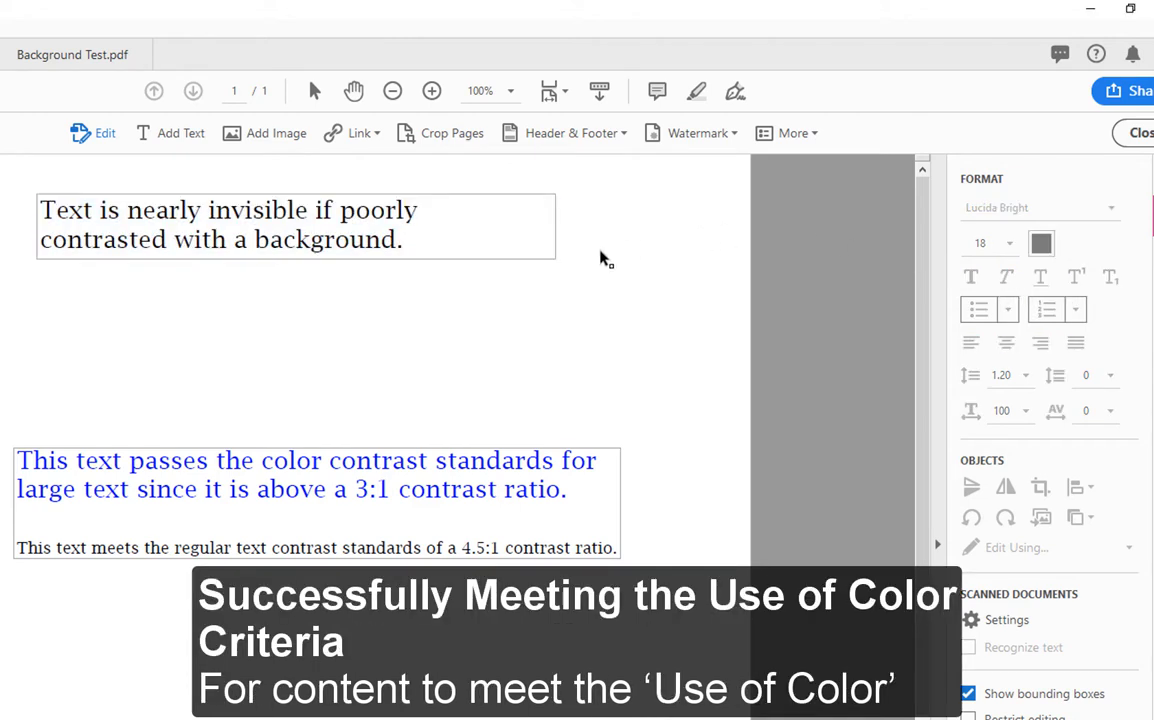
{"action": "mouse_move", "coordinate": [644, 288]}
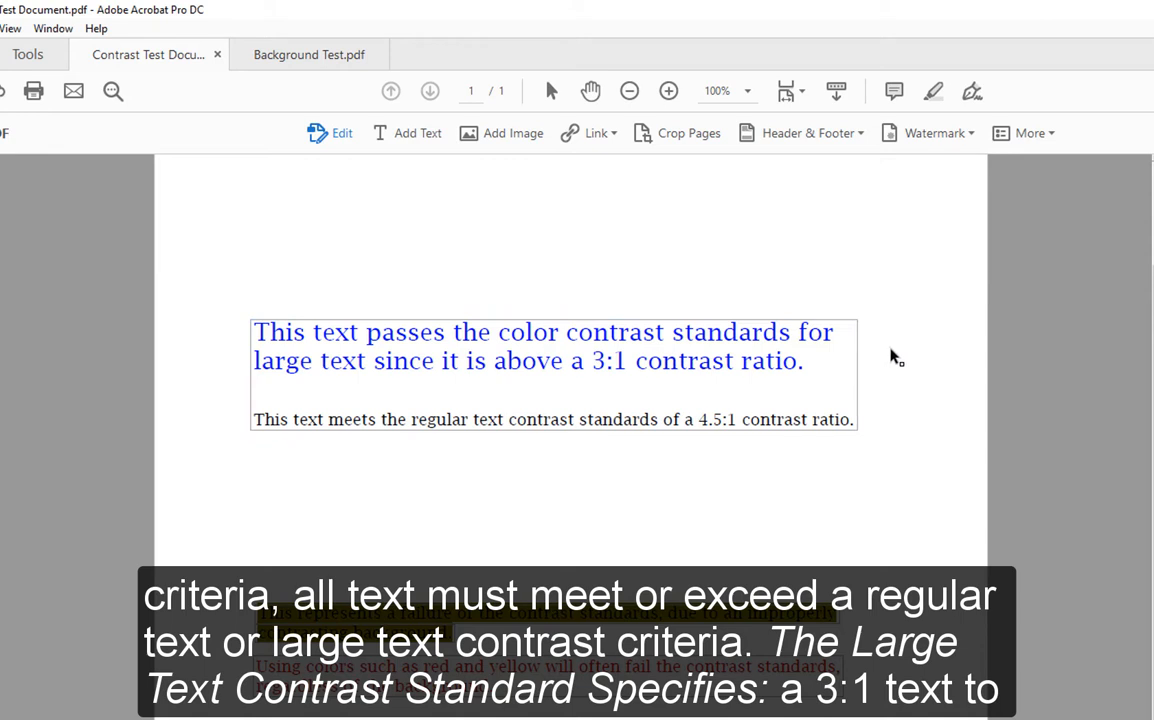
{"action": "mouse_move", "coordinate": [632, 358]}
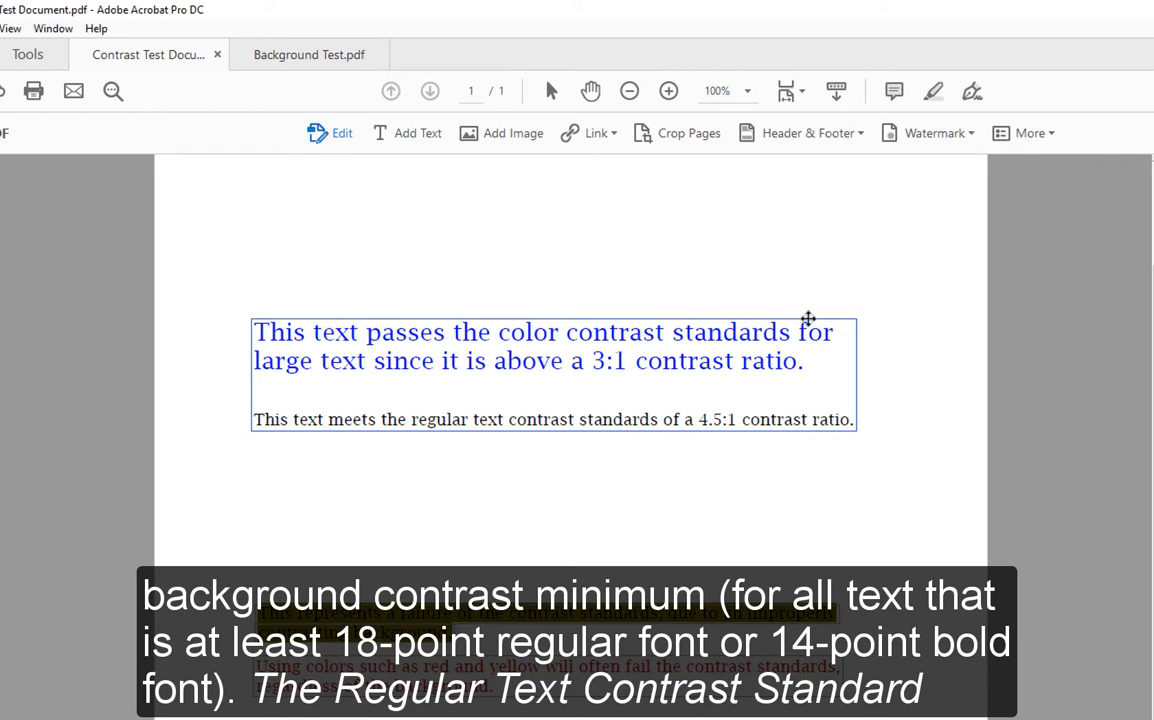
{"action": "mouse_move", "coordinate": [852, 364]}
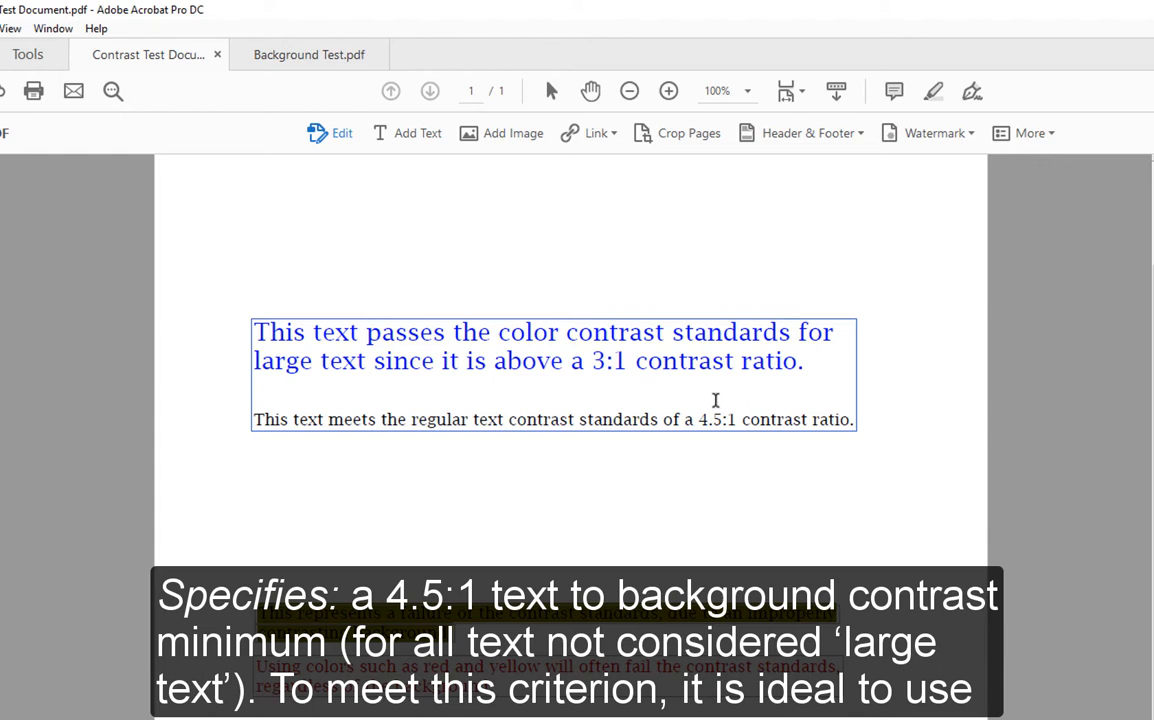
{"action": "mouse_move", "coordinate": [724, 460]}
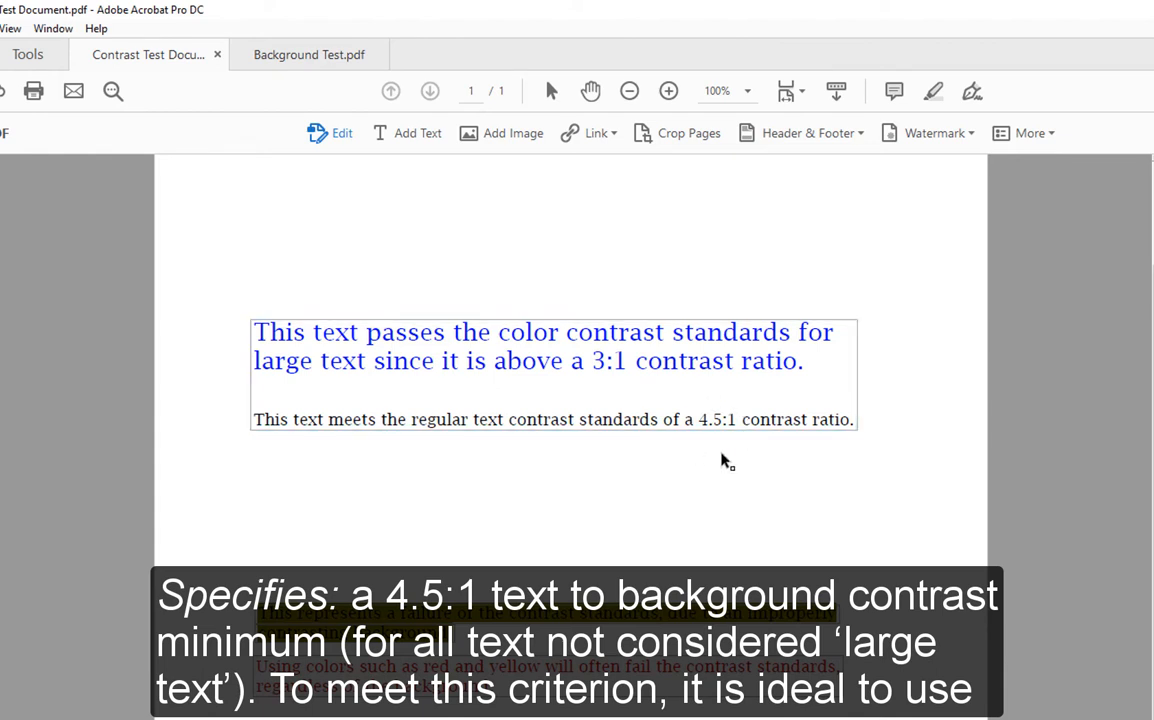
{"action": "mouse_move", "coordinate": [790, 456]}
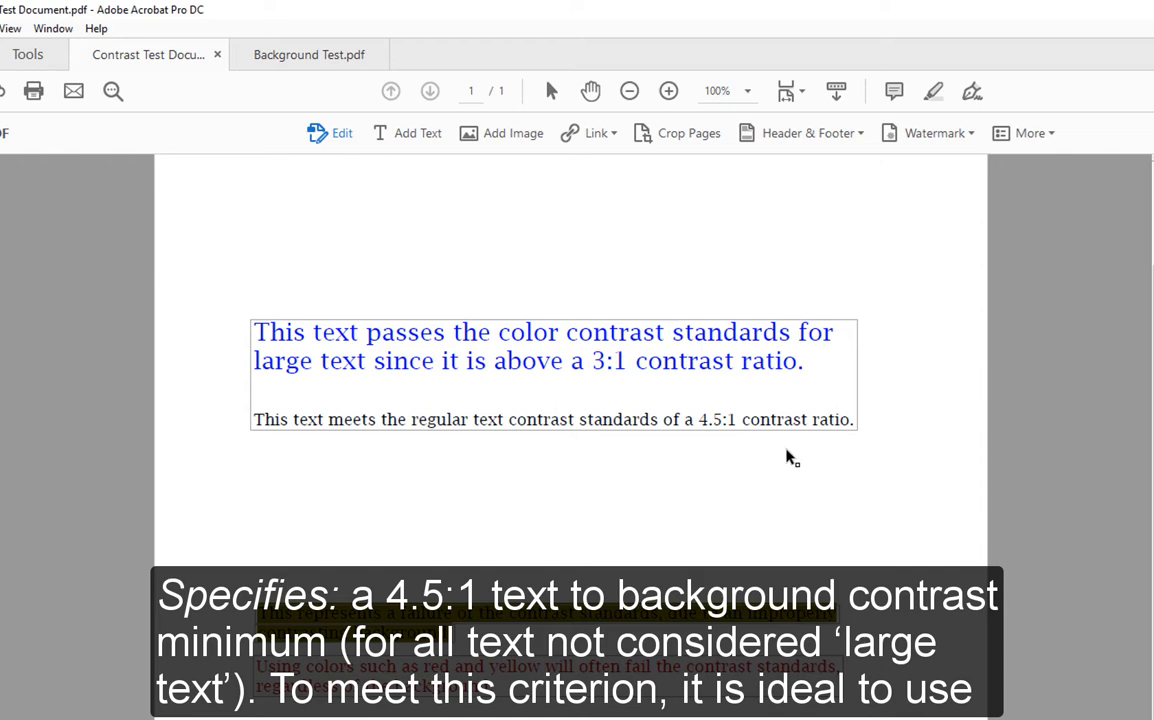
{"action": "scroll", "scroll_direction": "down", "scroll_amount": 3}
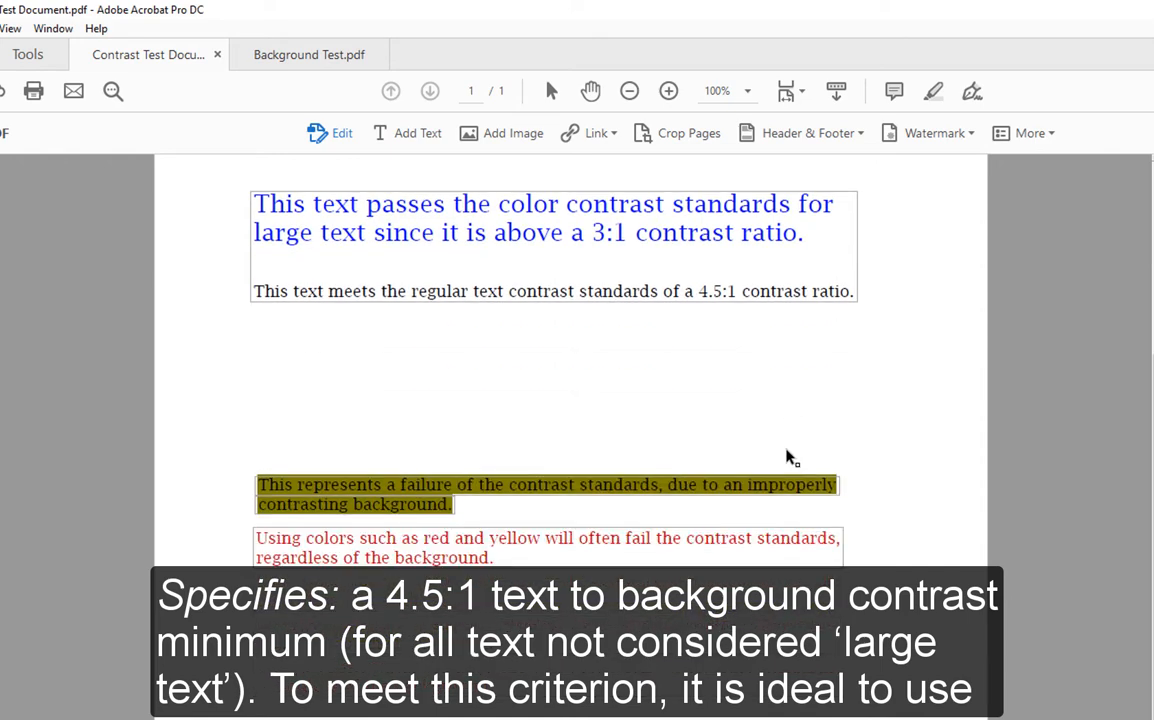
{"action": "mouse_move", "coordinate": [868, 440]}
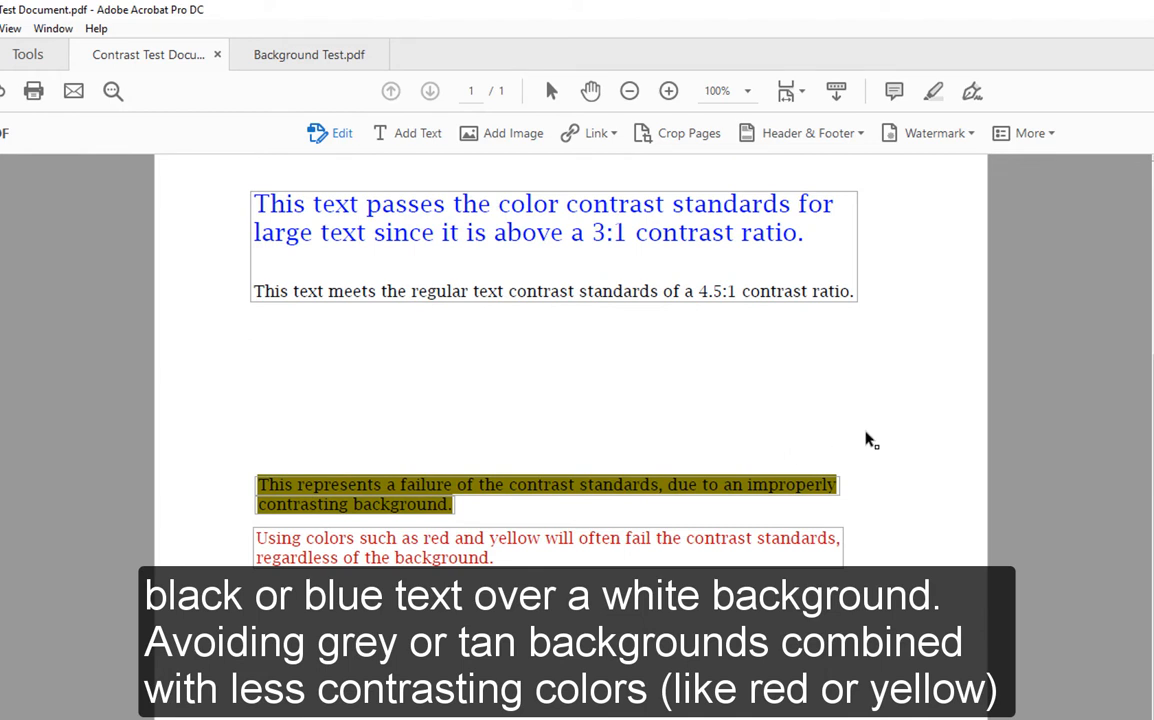
{"action": "scroll", "scroll_direction": "down", "scroll_amount": 3}
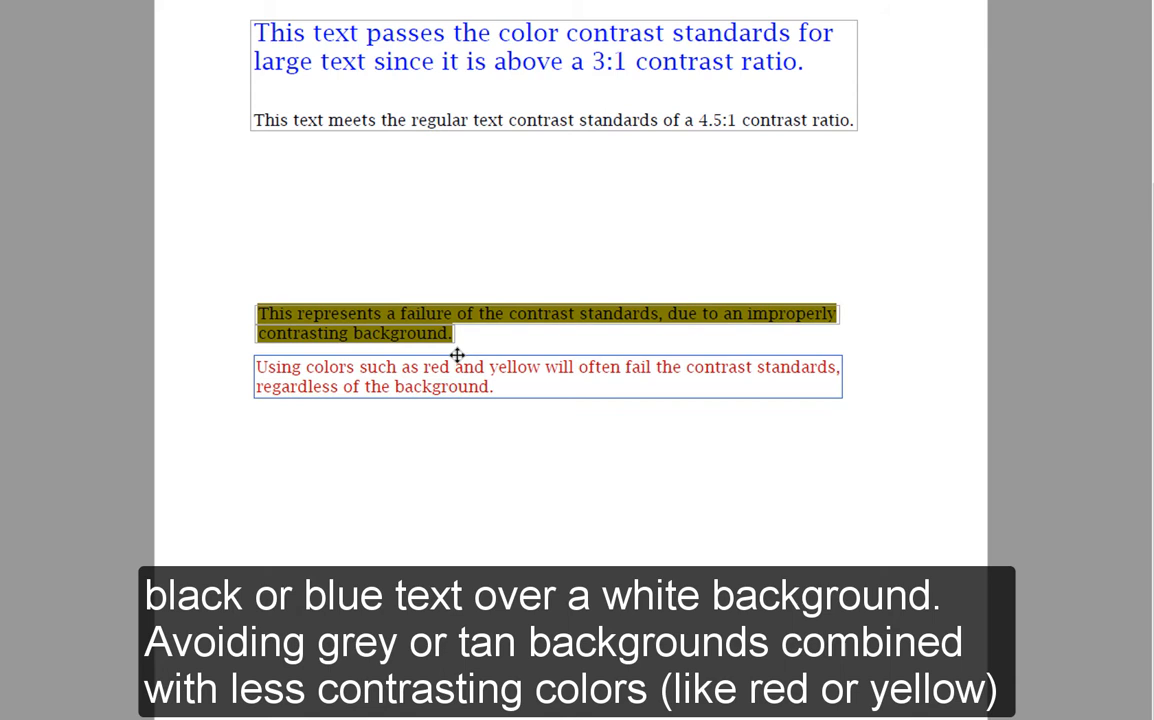
{"action": "mouse_move", "coordinate": [836, 378]}
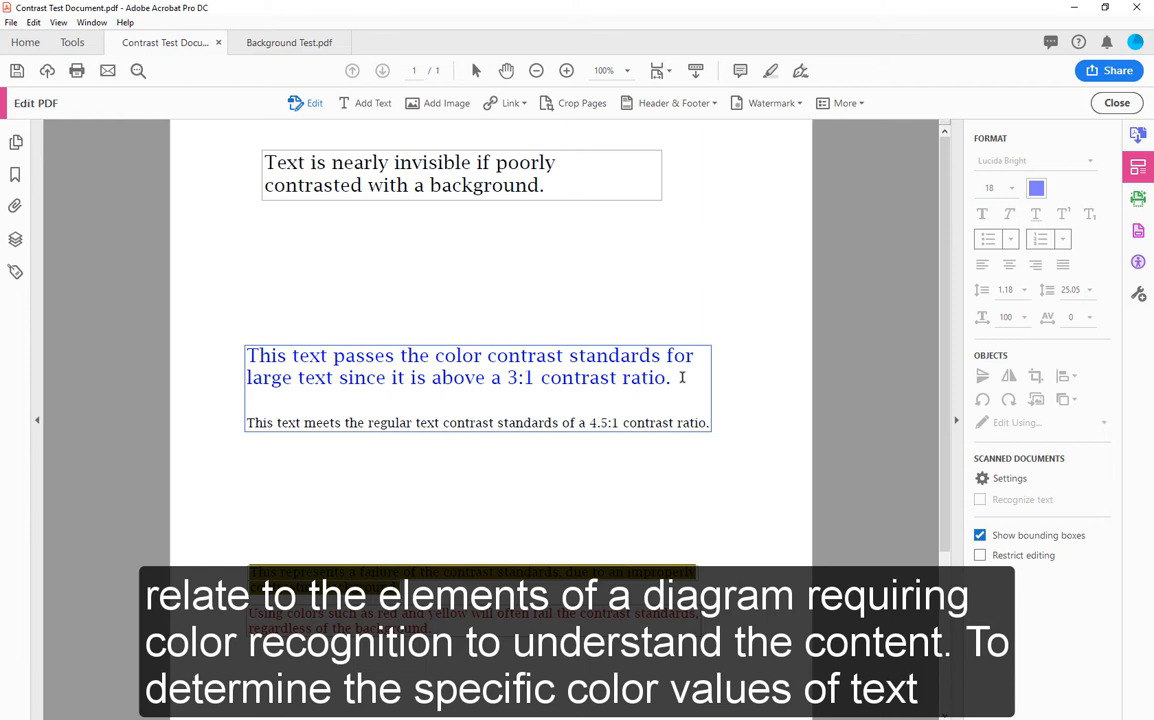
{"action": "left_click", "coordinate": [748, 364]}
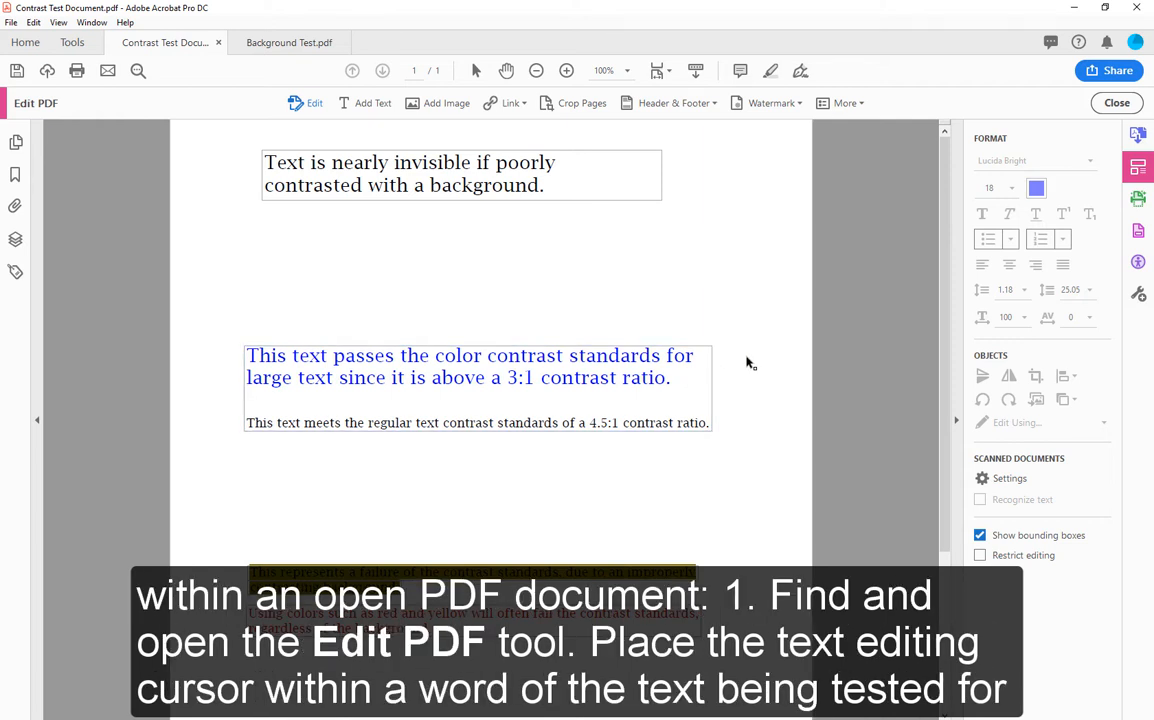
{"action": "mouse_move", "coordinate": [856, 292]}
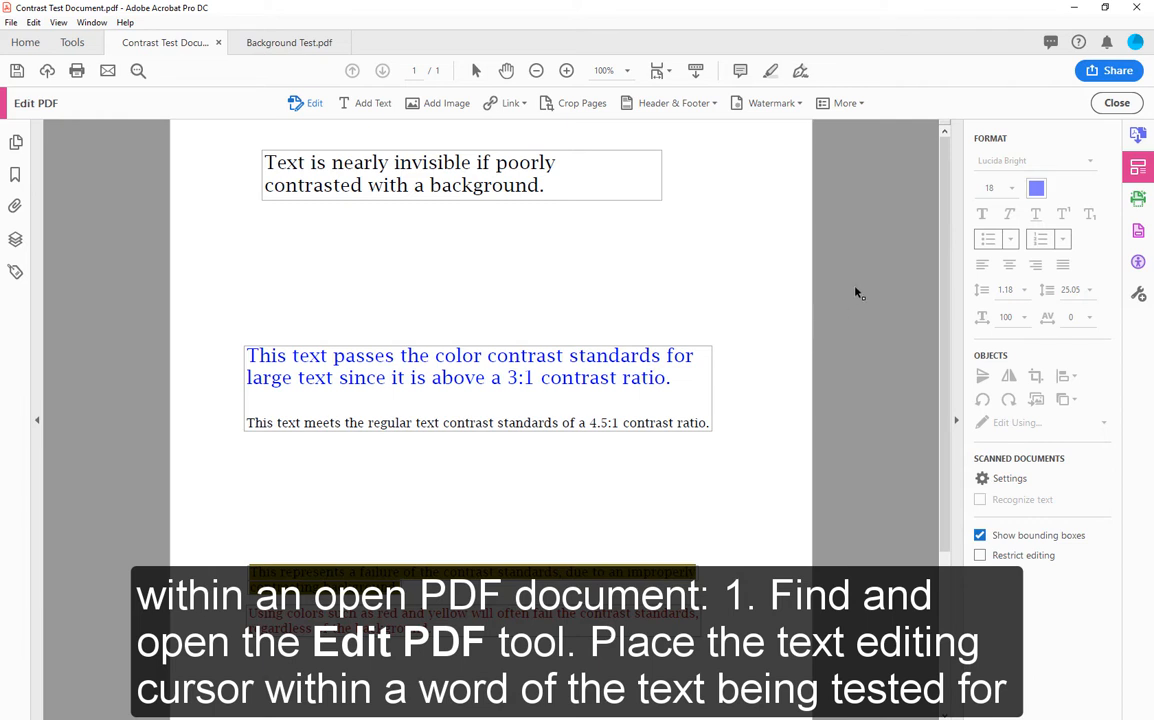
{"action": "mouse_move", "coordinate": [1138, 168]}
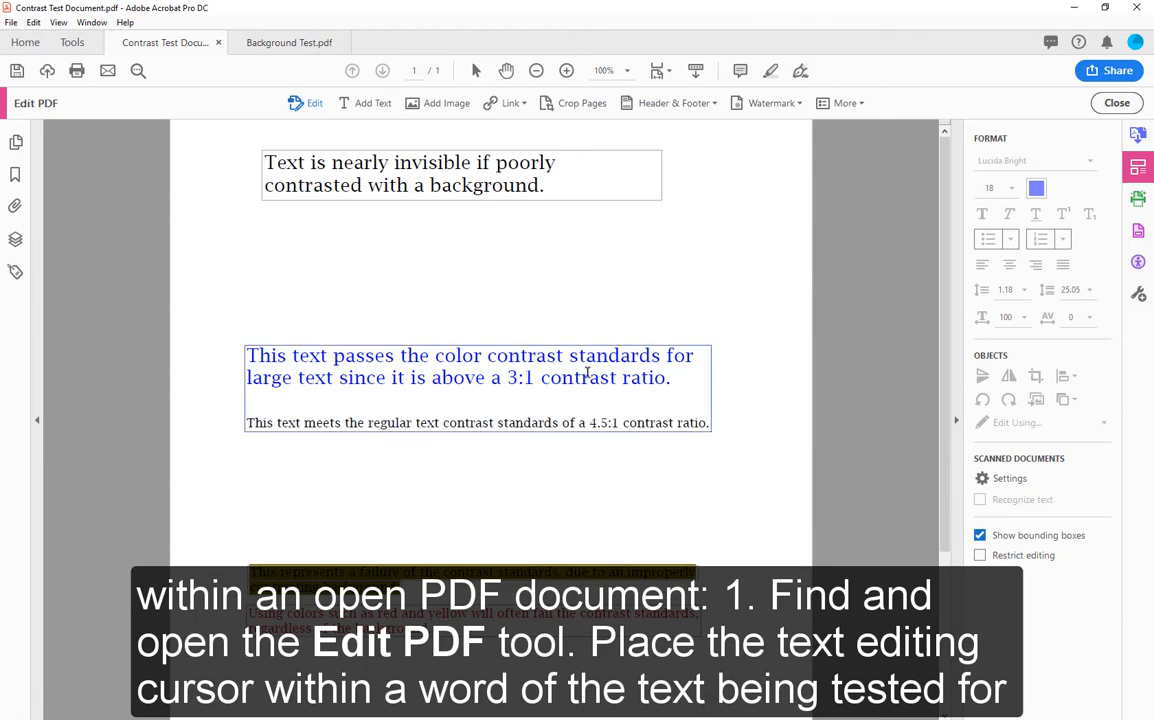
{"action": "left_click", "coordinate": [606, 376]}
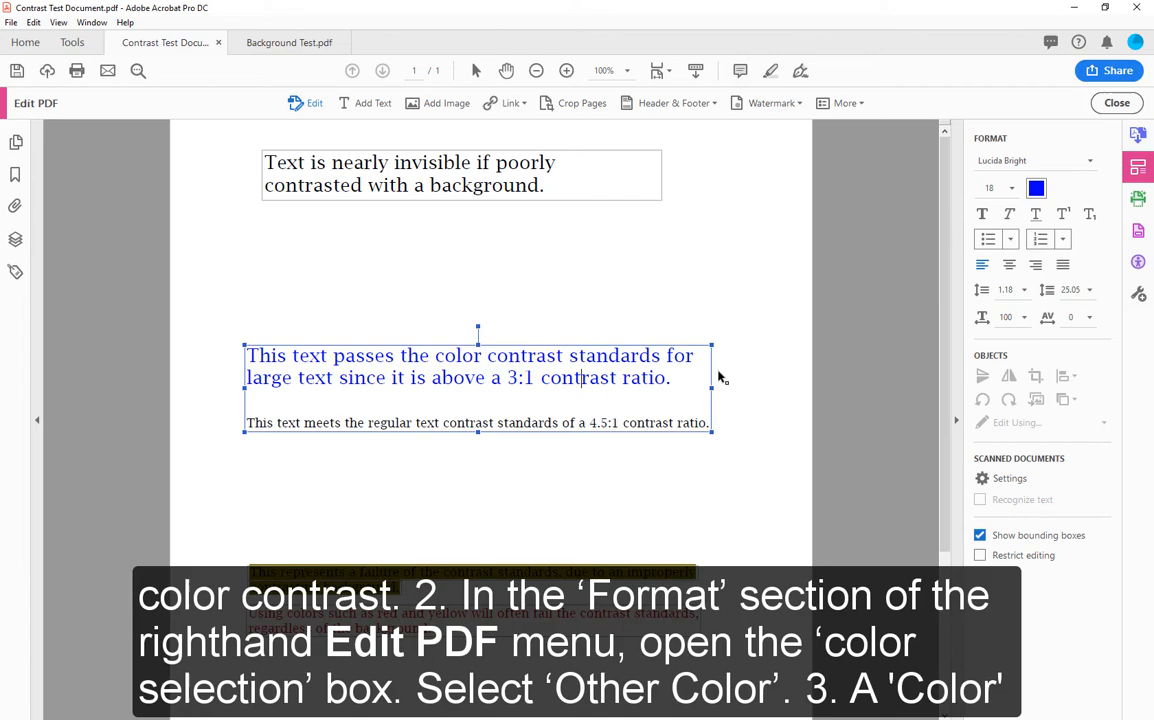
{"action": "mouse_move", "coordinate": [982, 228]}
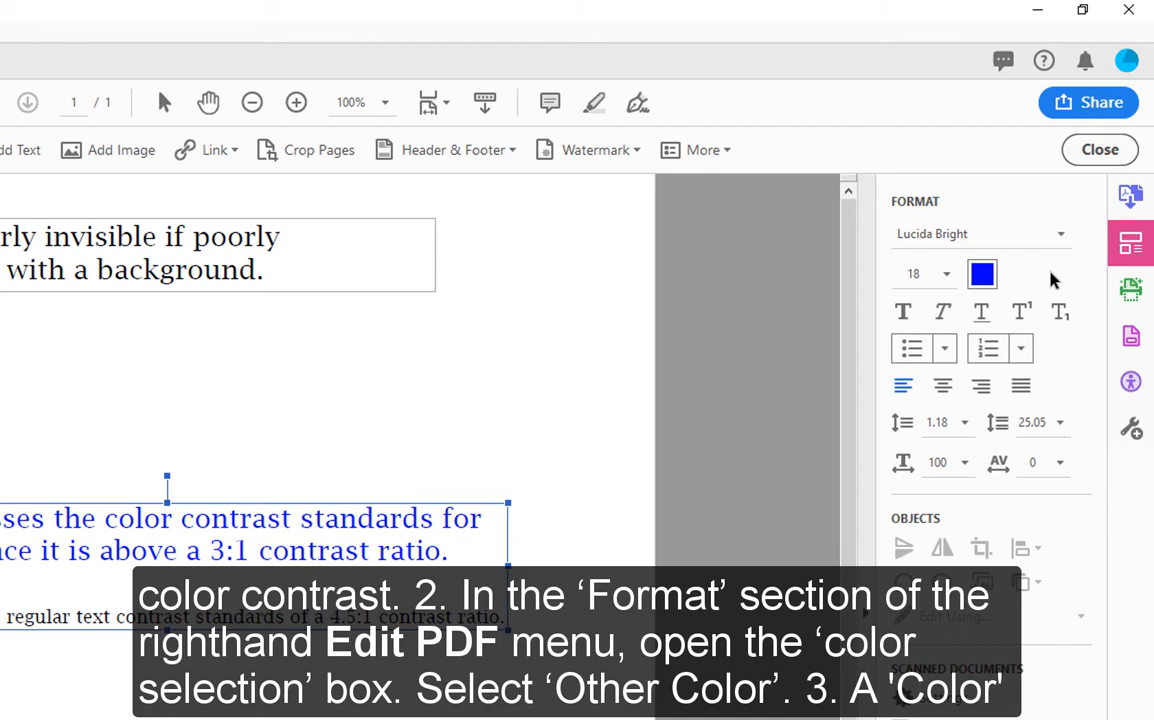
{"action": "left_click", "coordinate": [980, 272]}
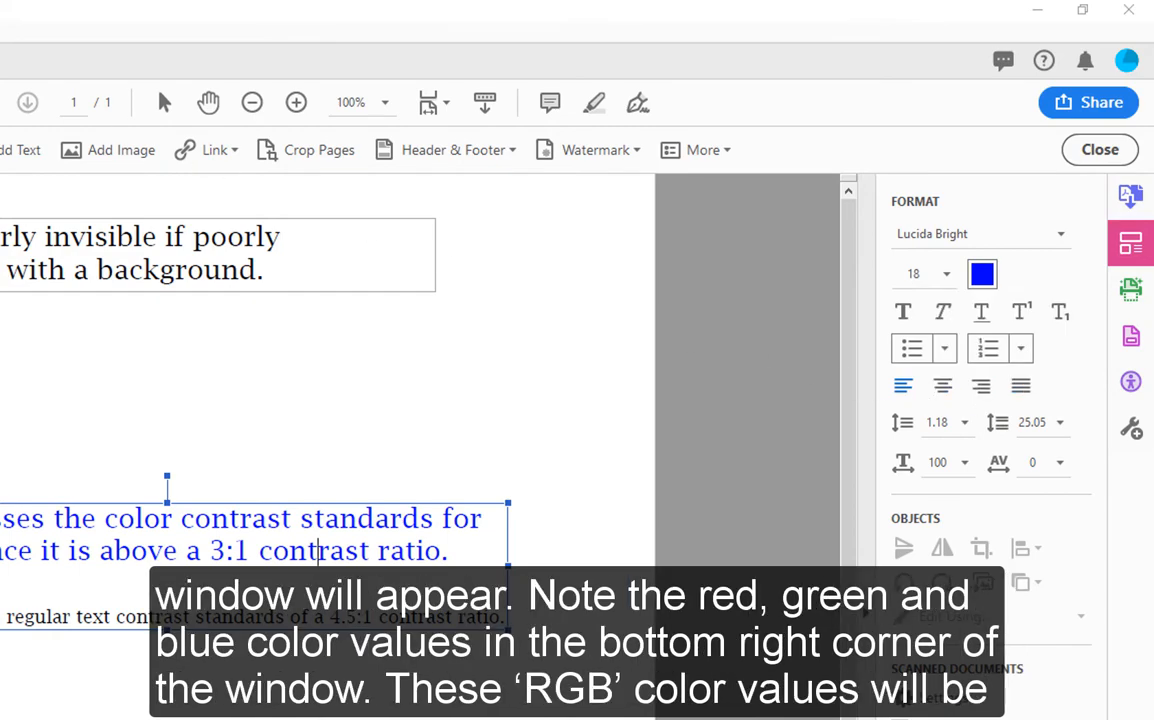
{"action": "left_click", "coordinate": [982, 272]}
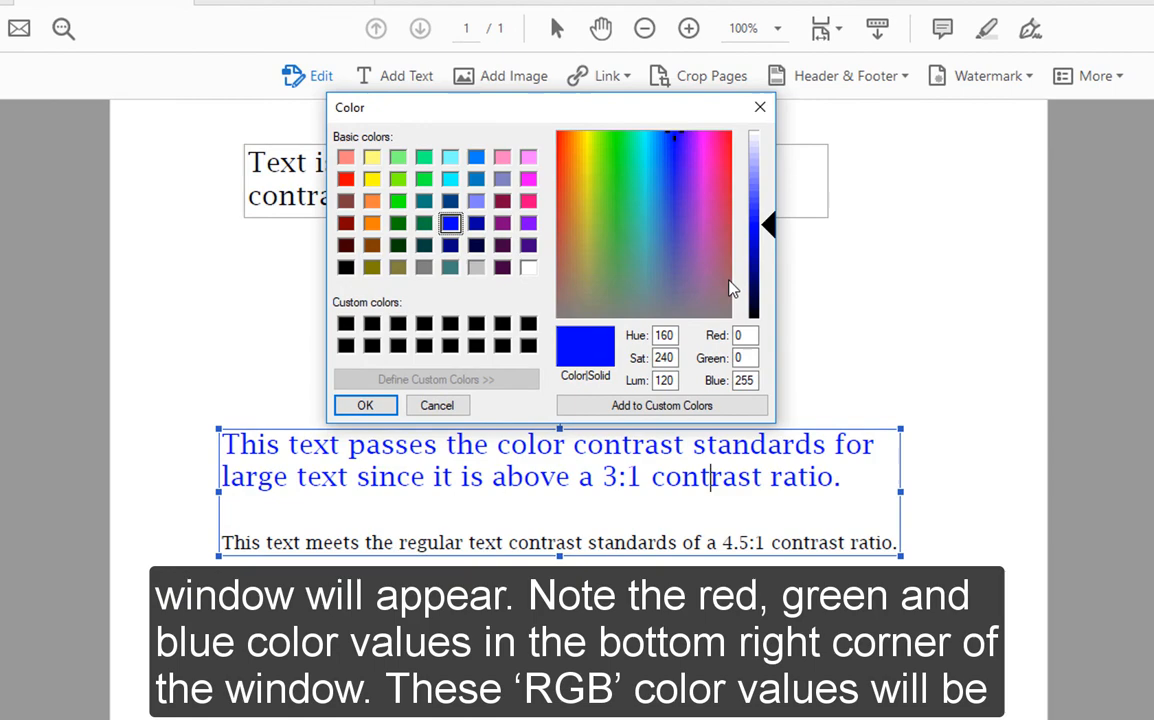
{"action": "mouse_move", "coordinate": [770, 330]}
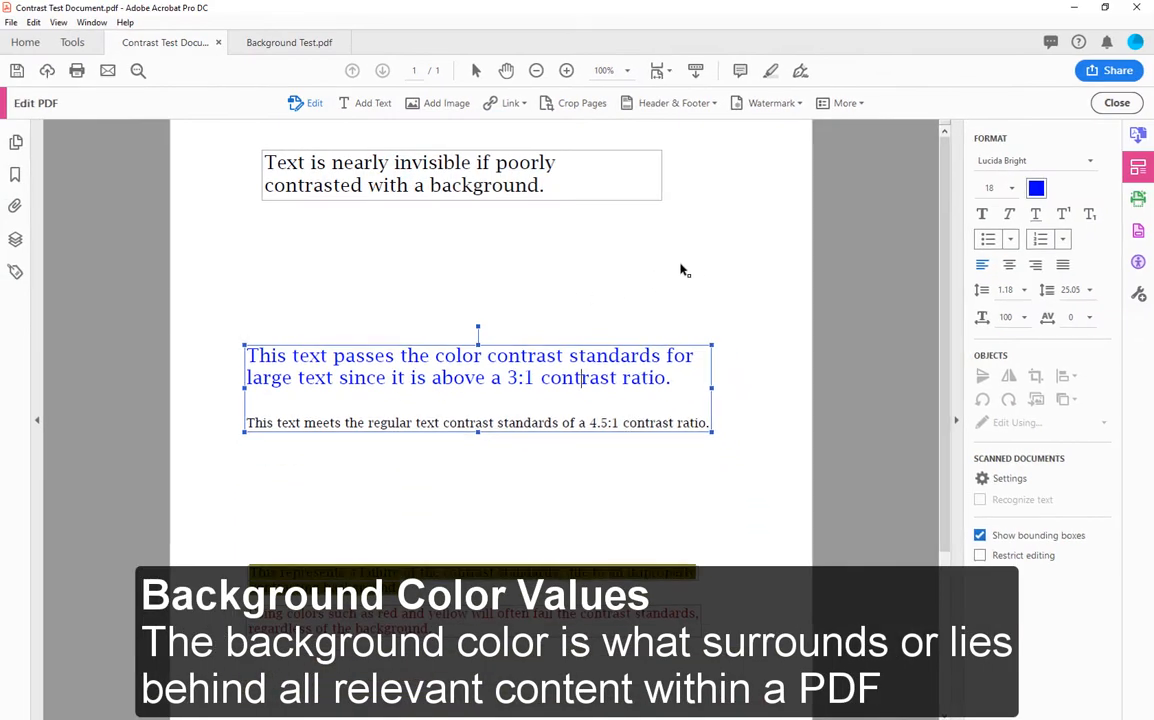
{"action": "mouse_move", "coordinate": [696, 268]}
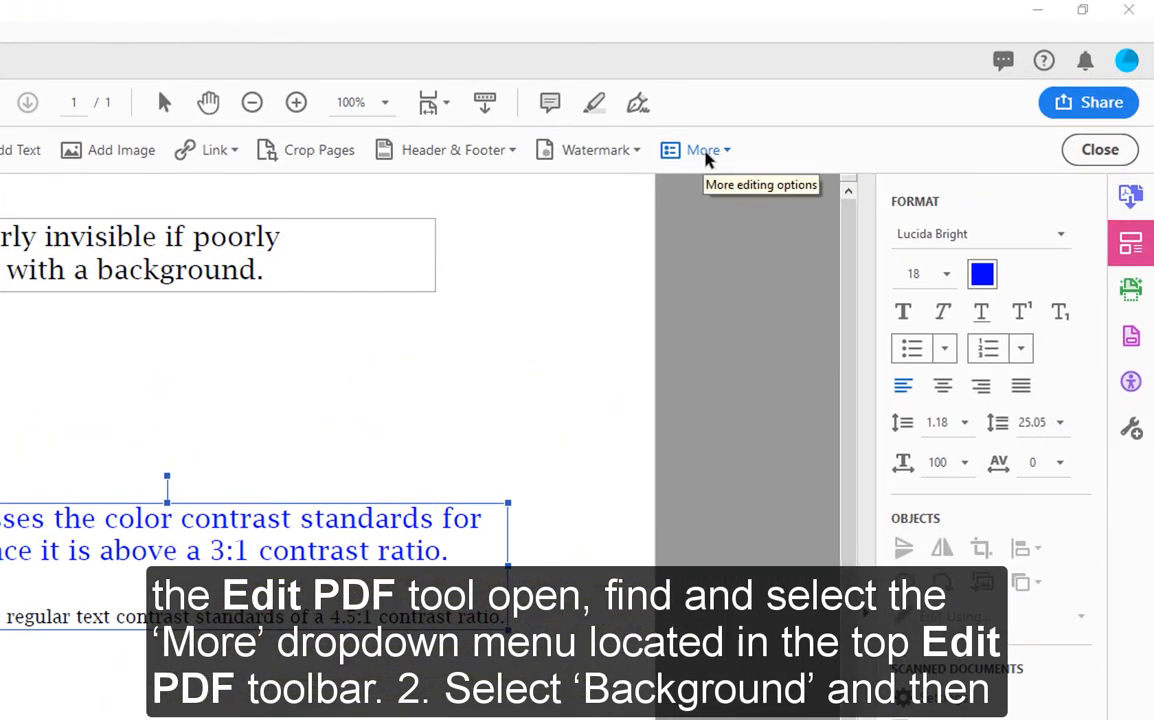
{"action": "left_click", "coordinate": [704, 148]}
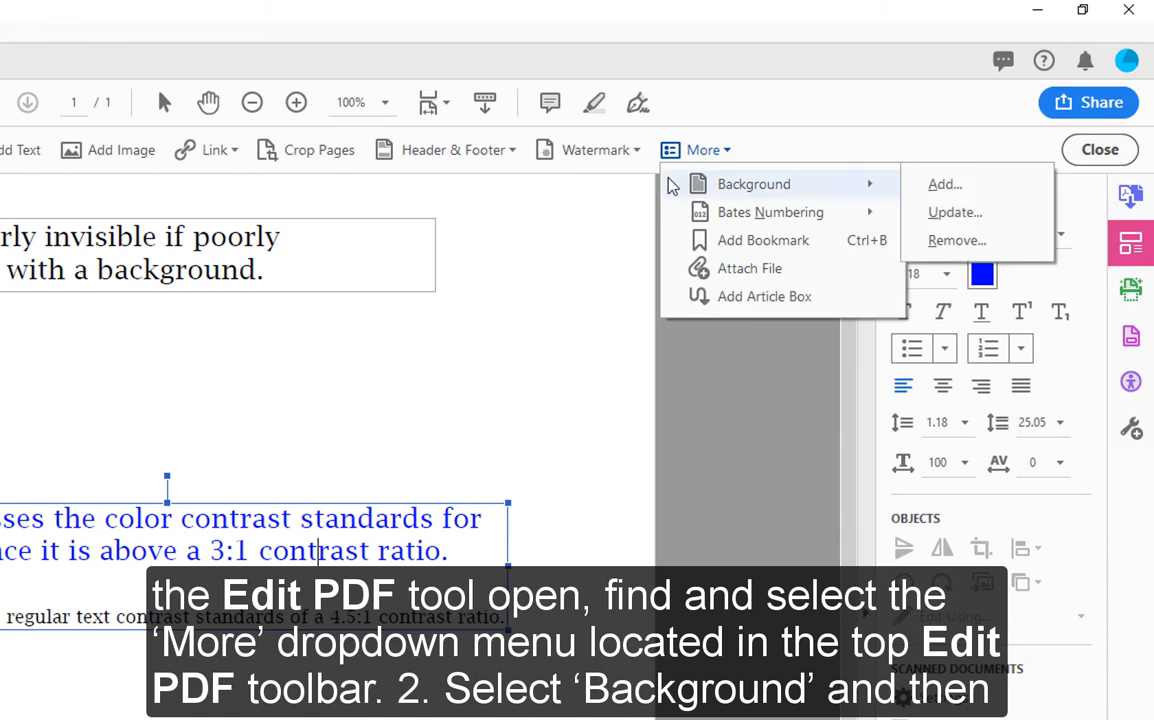
{"action": "mouse_move", "coordinate": [756, 200]}
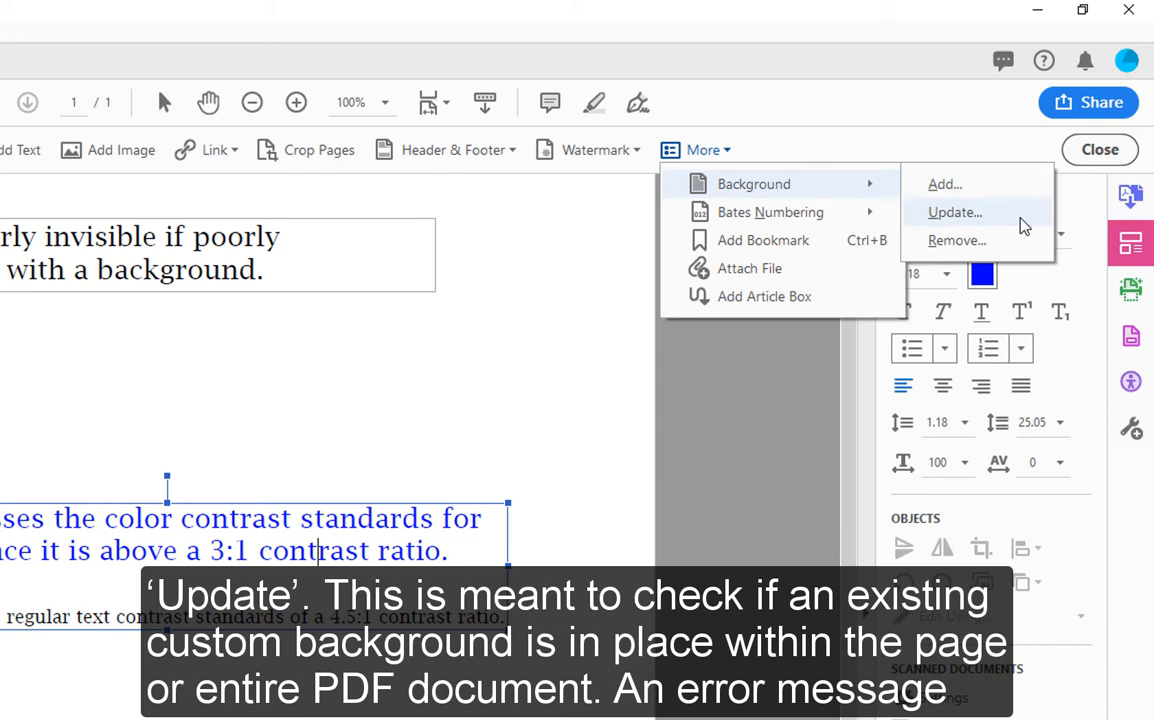
{"action": "left_click", "coordinate": [954, 212]}
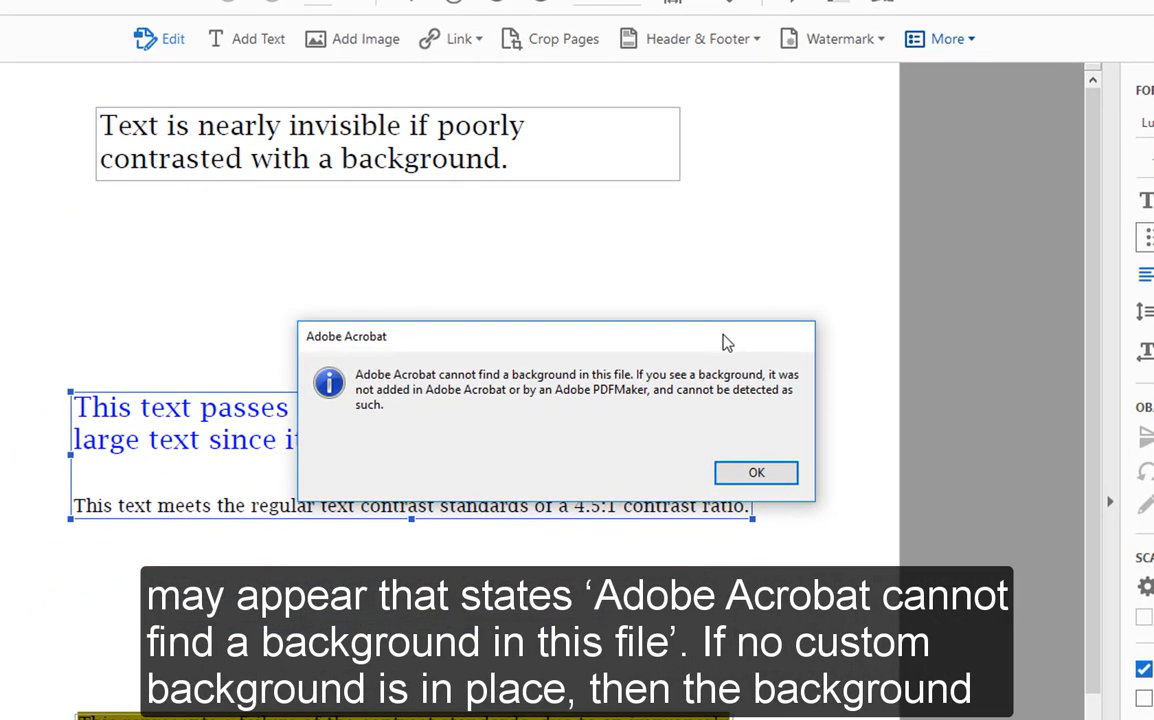
{"action": "mouse_move", "coordinate": [748, 454]}
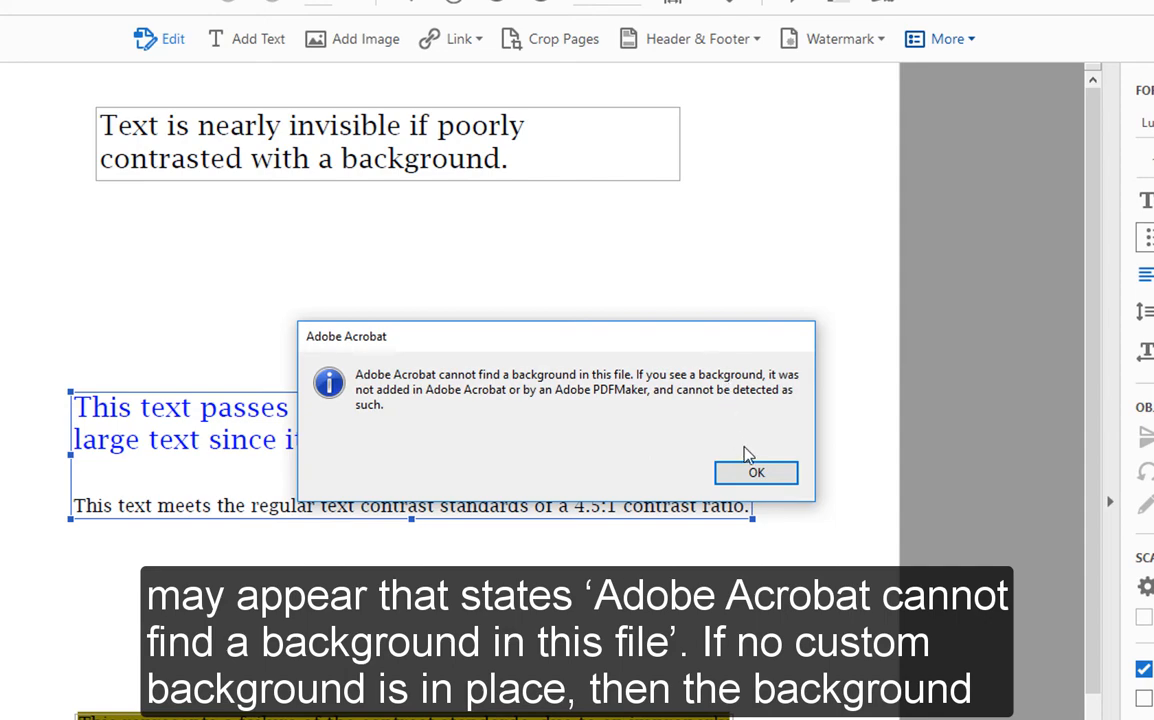
{"action": "left_click", "coordinate": [756, 472]}
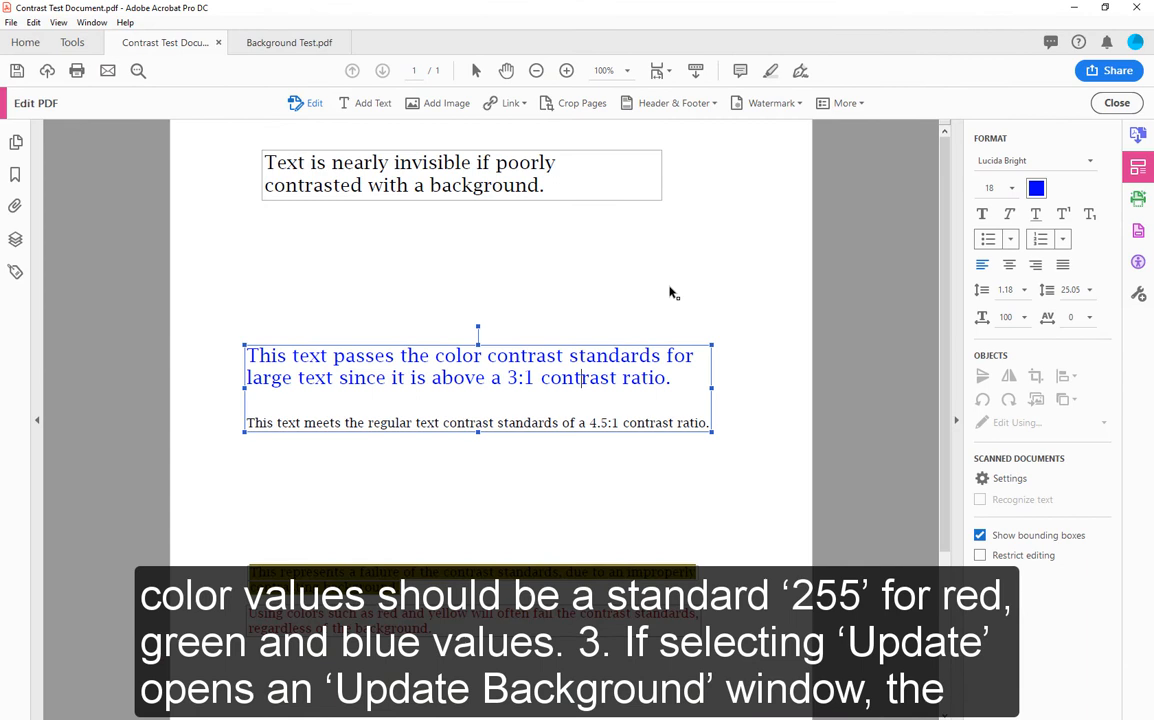
{"action": "mouse_move", "coordinate": [392, 94]}
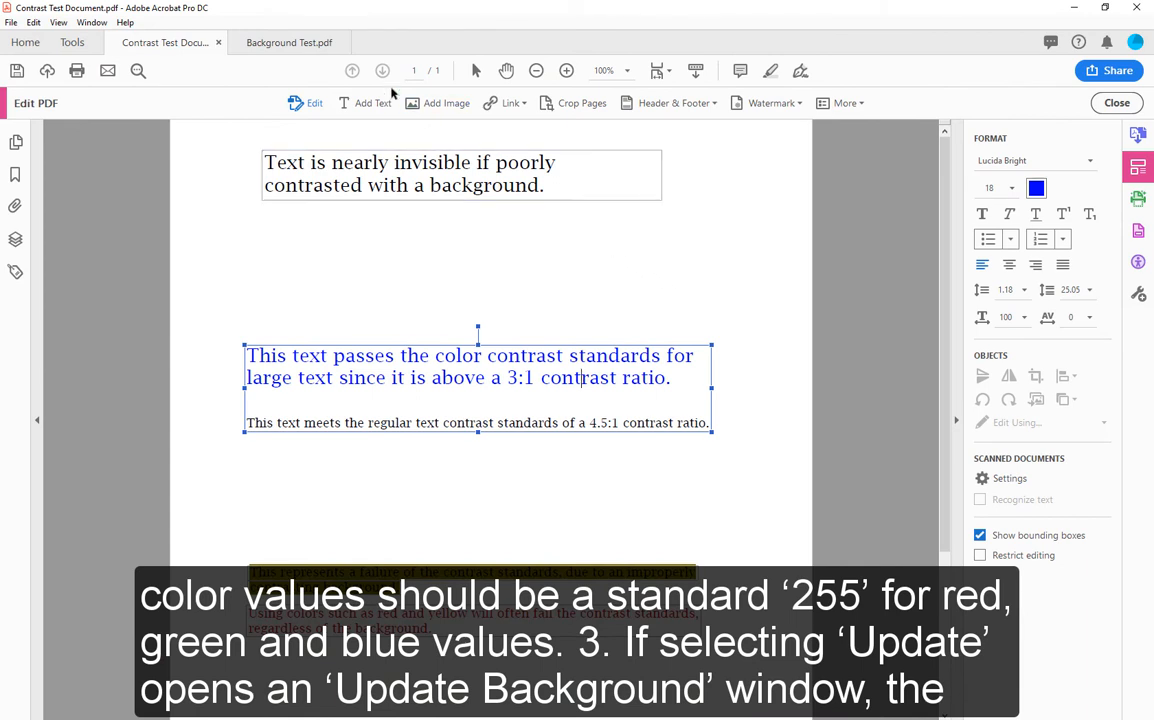
{"action": "mouse_move", "coordinate": [288, 42]}
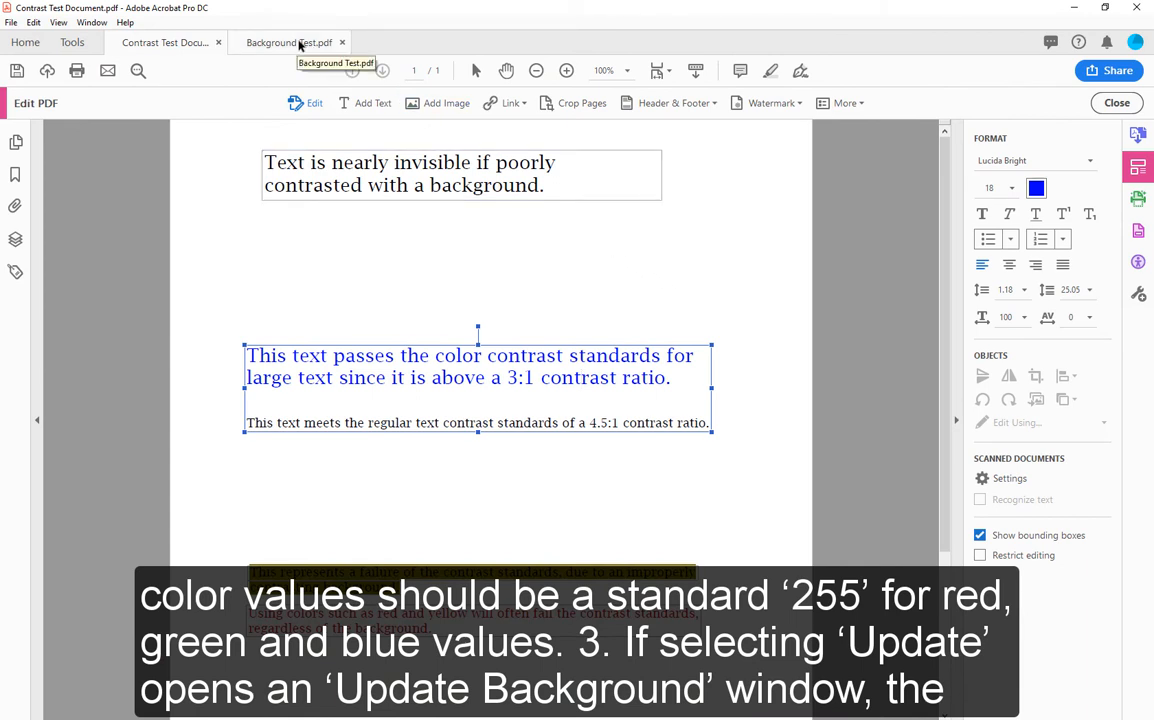
Switch to Background Test.pdf and bring up Update Background for its existing cyan background
{"action": "left_click", "coordinate": [288, 42]}
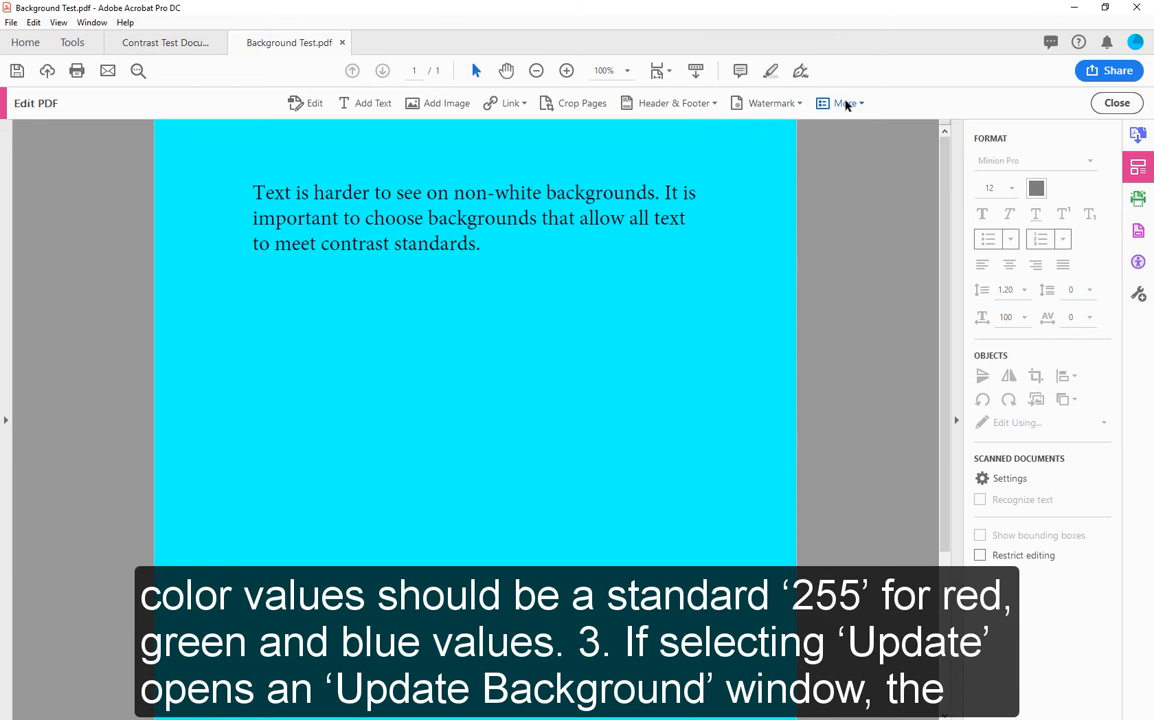
{"action": "left_click", "coordinate": [844, 104]}
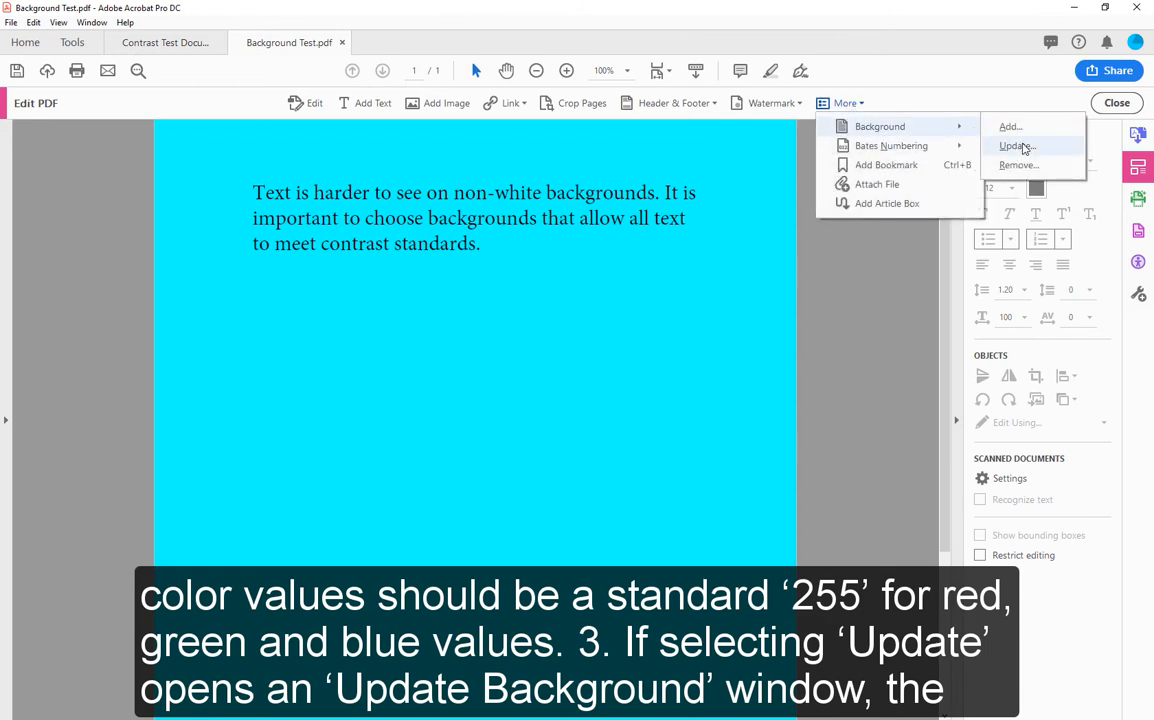
{"action": "left_click", "coordinate": [1016, 146]}
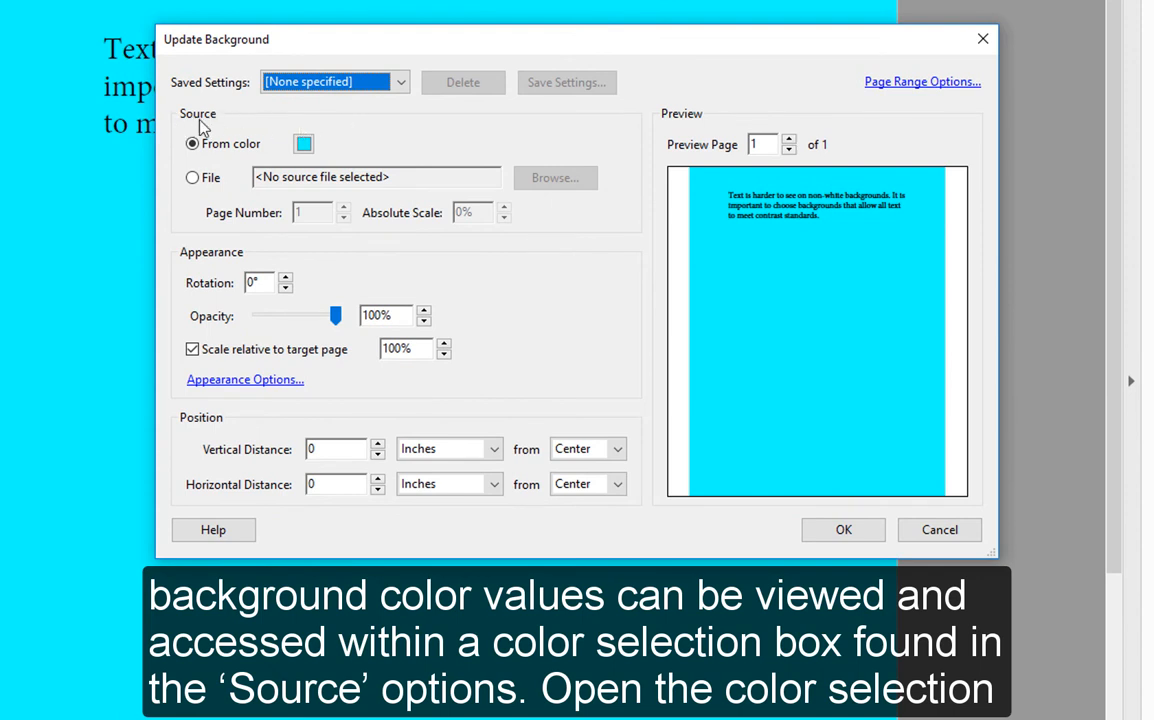
Read the From color as RGB 0/255/255 in Other Color and confirm the background unchanged
{"action": "left_click", "coordinate": [304, 144]}
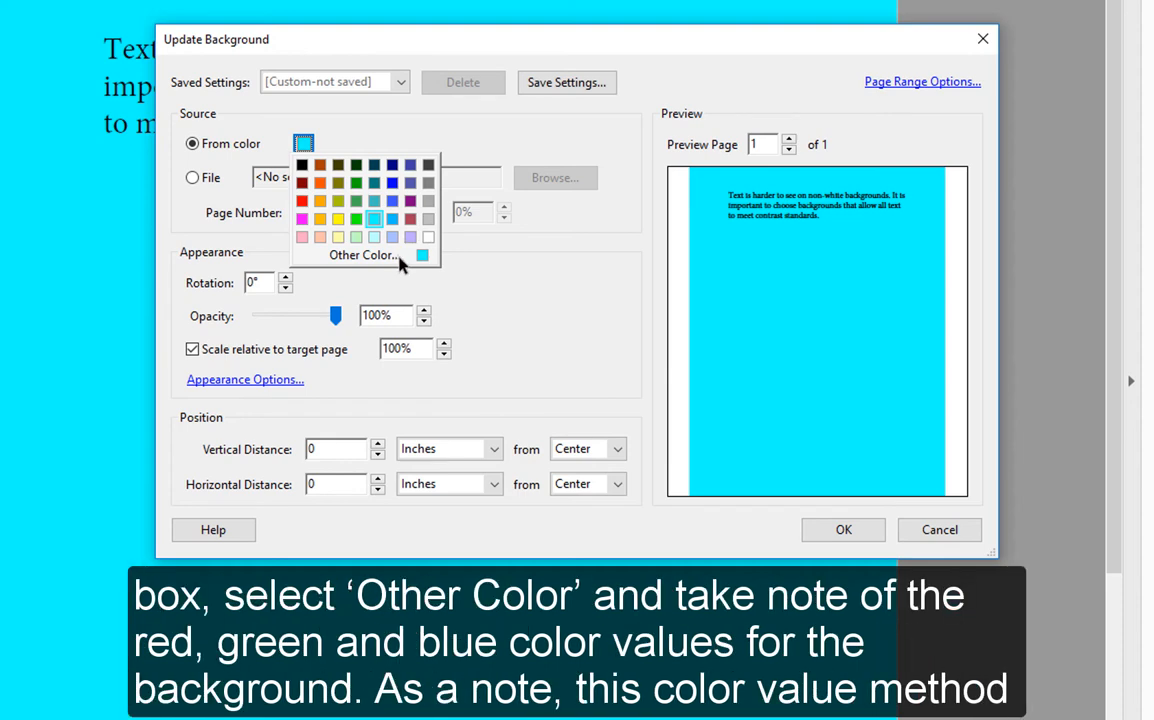
{"action": "left_click", "coordinate": [360, 256]}
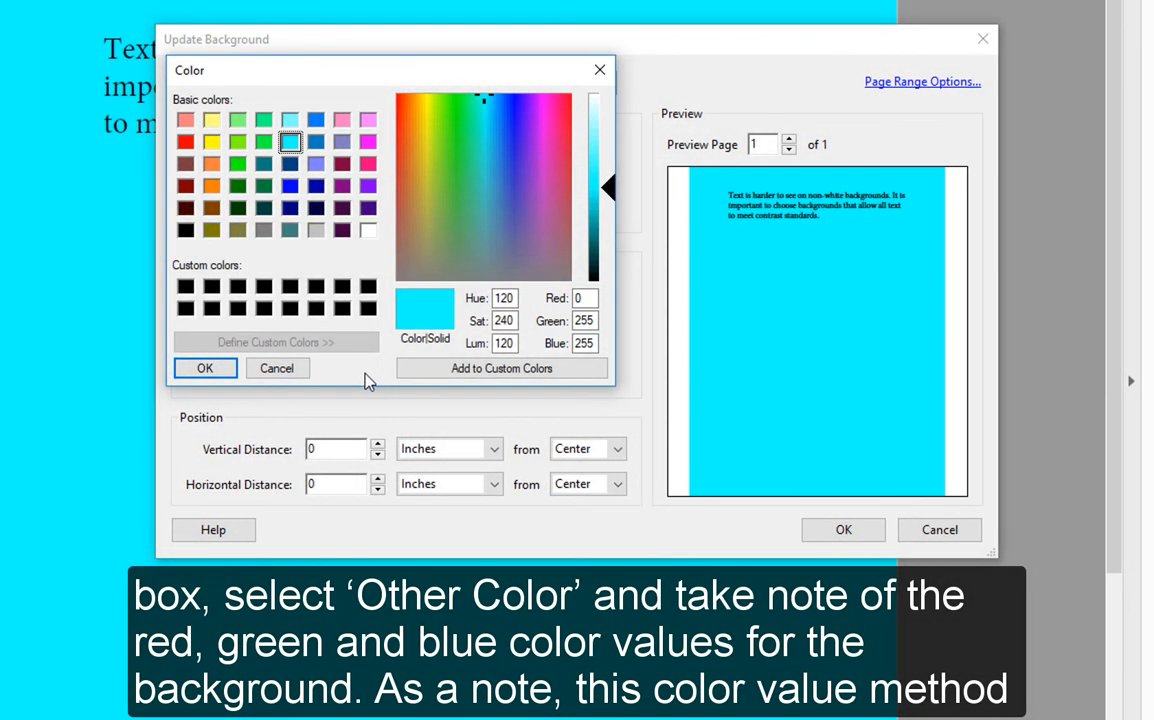
{"action": "left_click", "coordinate": [204, 368]}
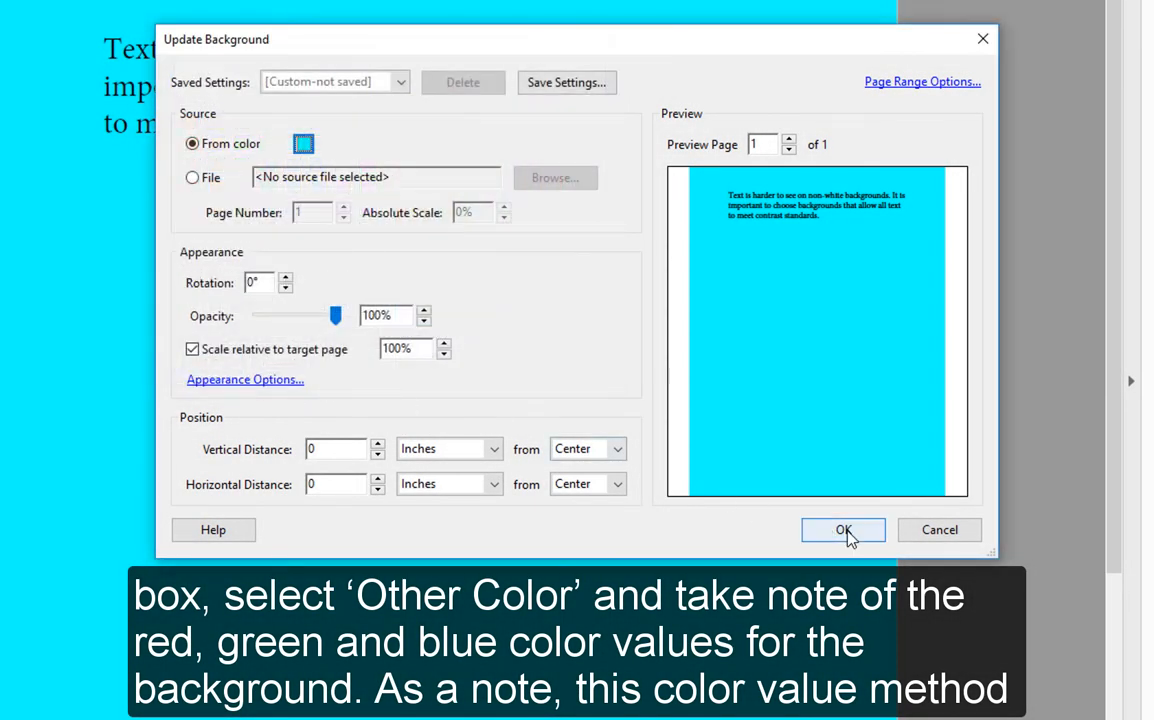
{"action": "left_click", "coordinate": [844, 530]}
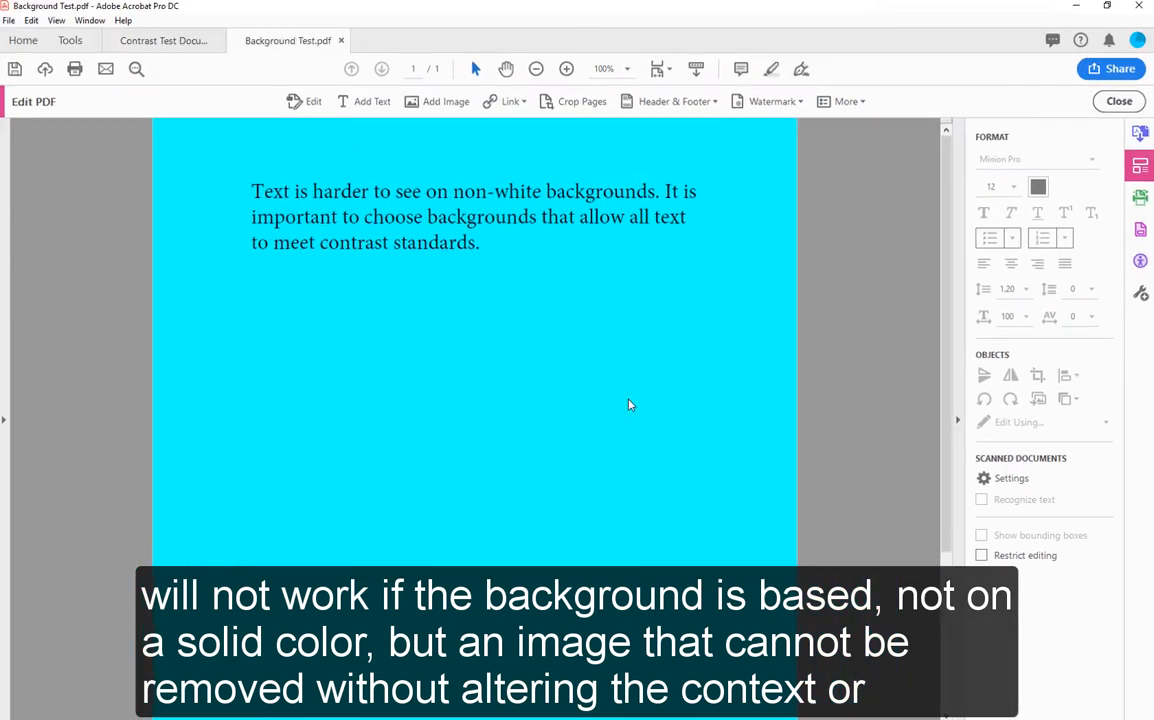